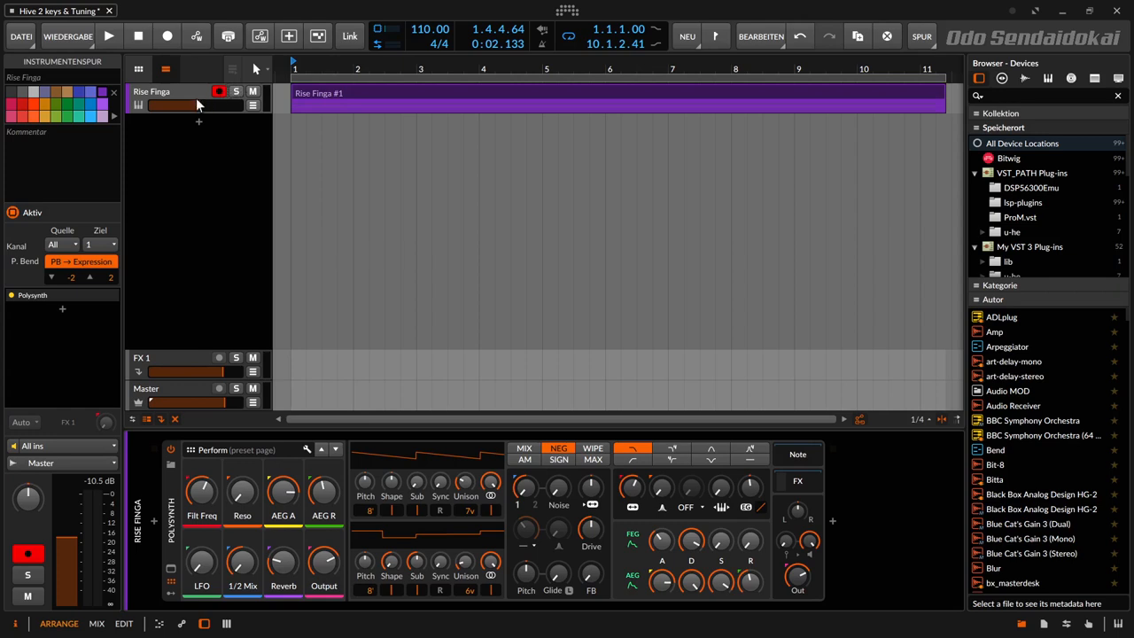
mouse_move(196, 105)
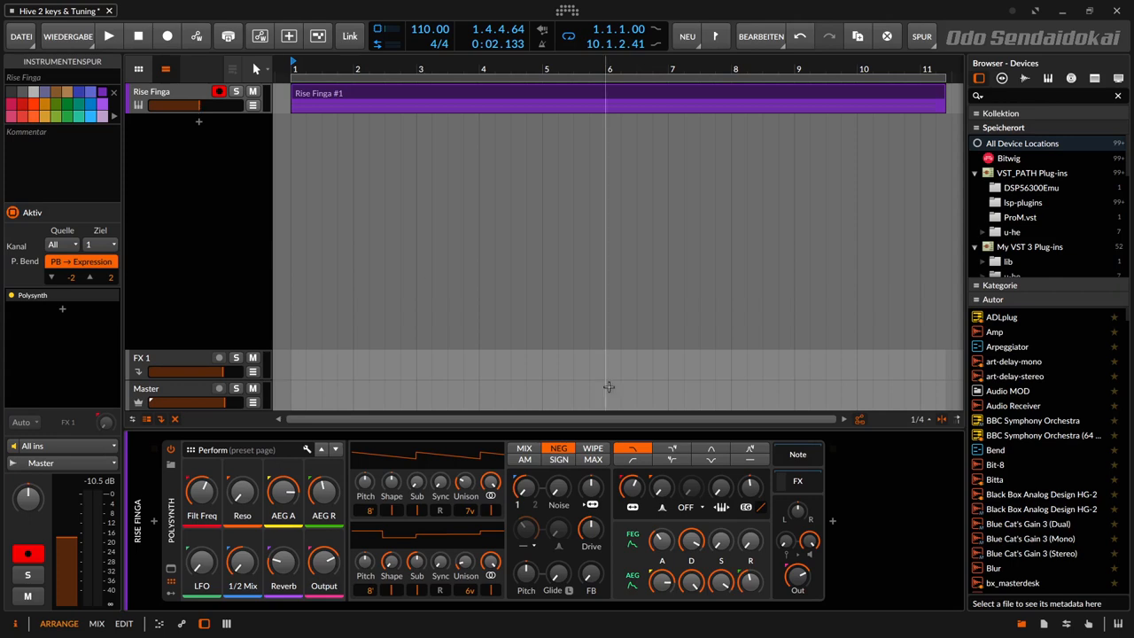
mouse_move(663, 582)
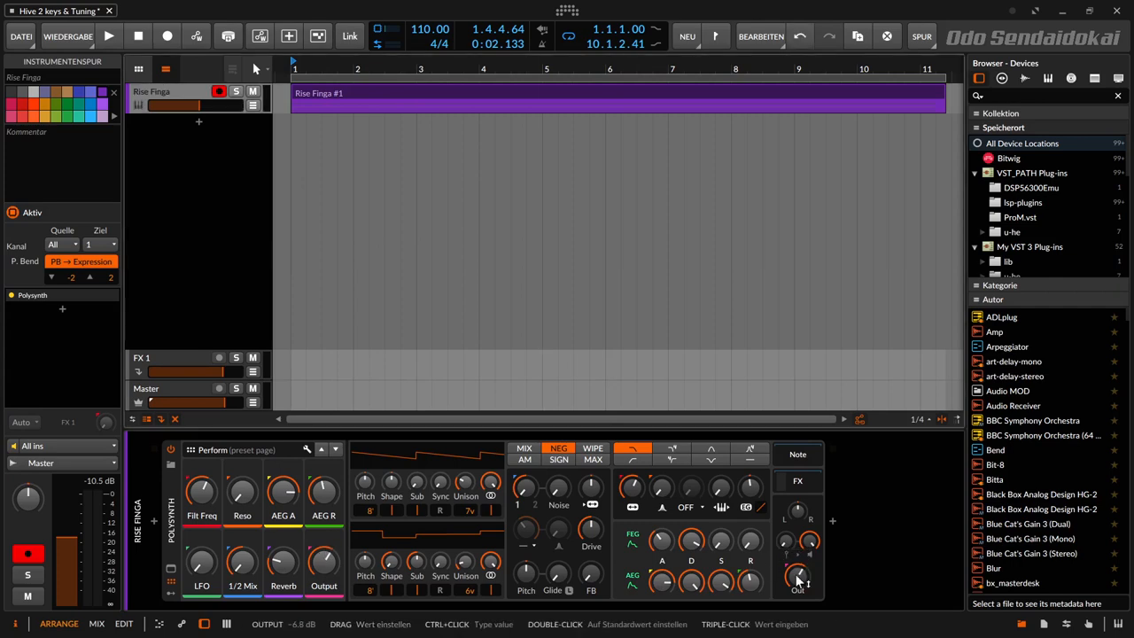
Lower the Polysynth Out level to about -1.8 dB and audition the track from the start.
left_click_drag(797, 581, 798, 558)
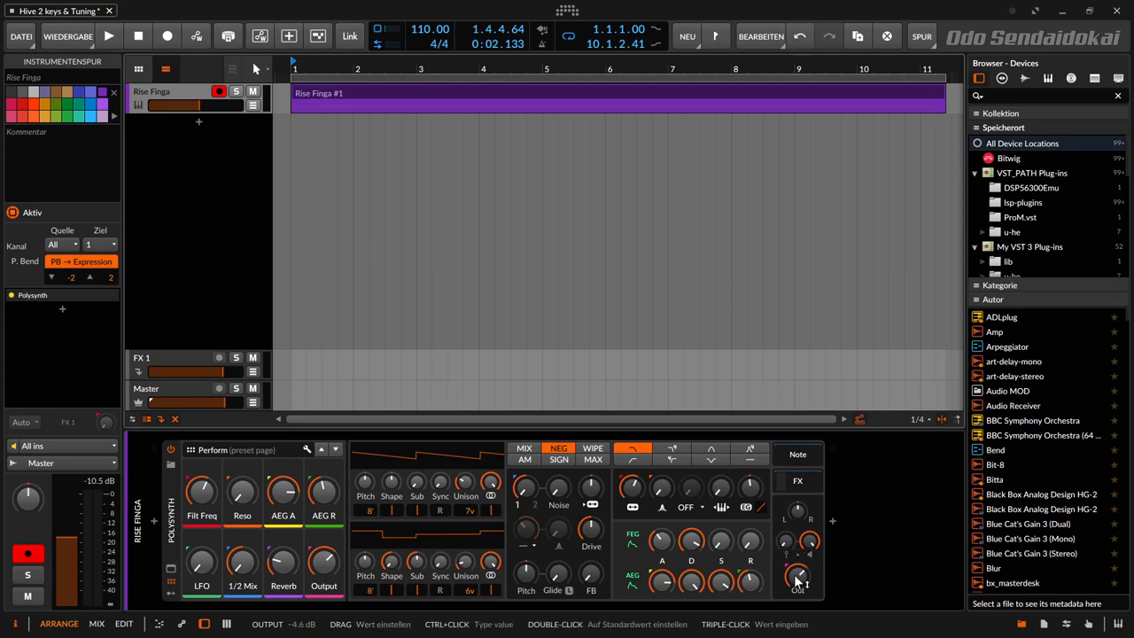
left_click(108, 36)
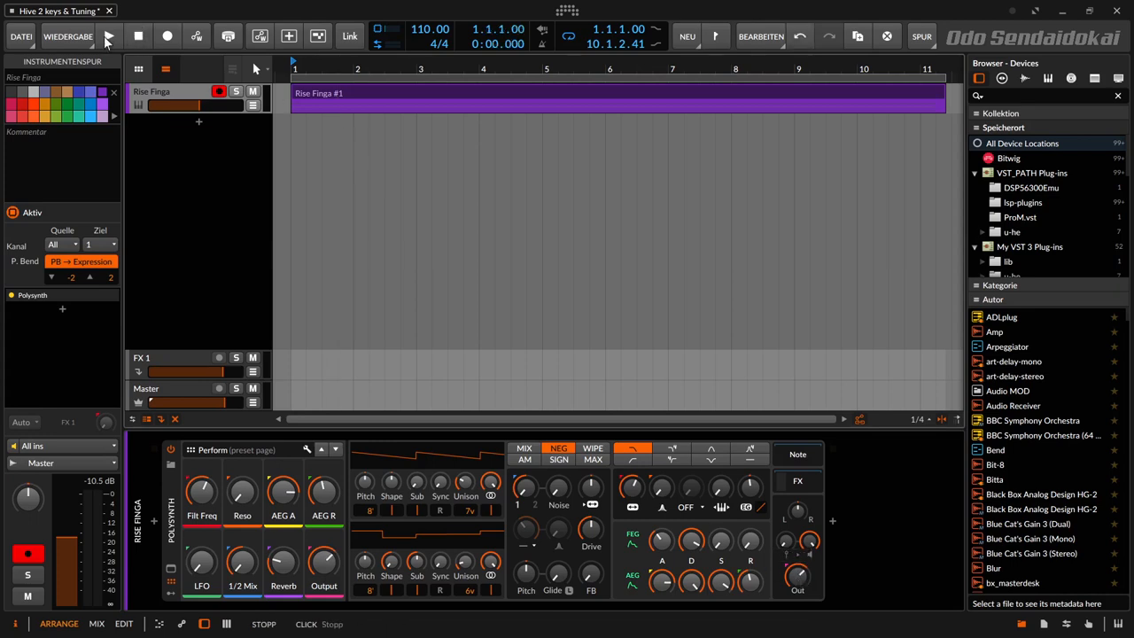
left_click(108, 36)
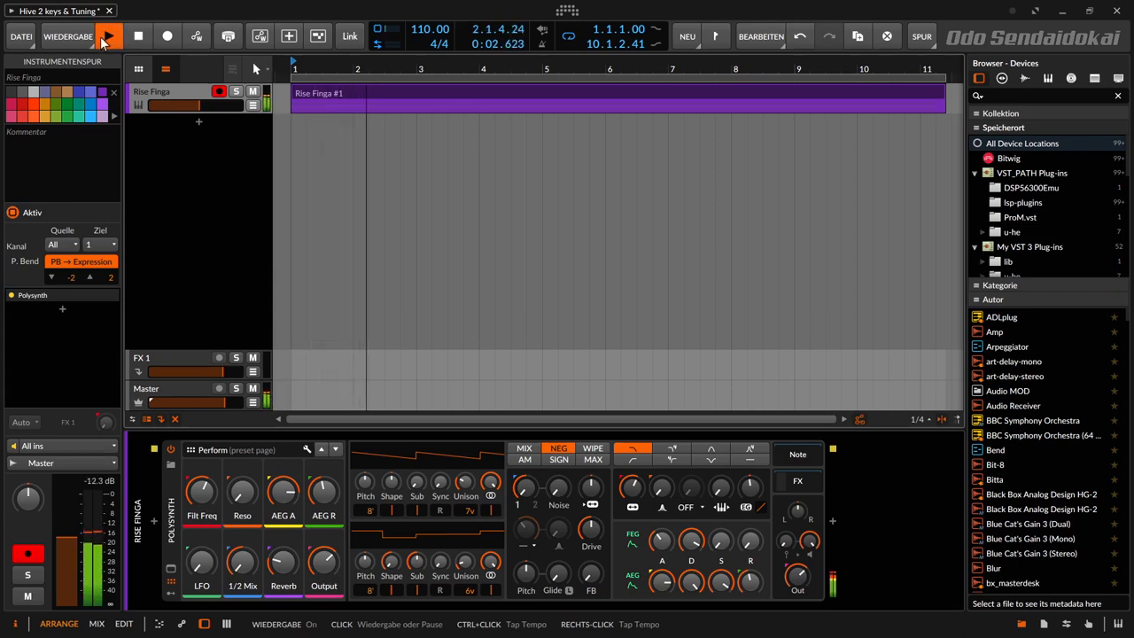
left_click(110, 36)
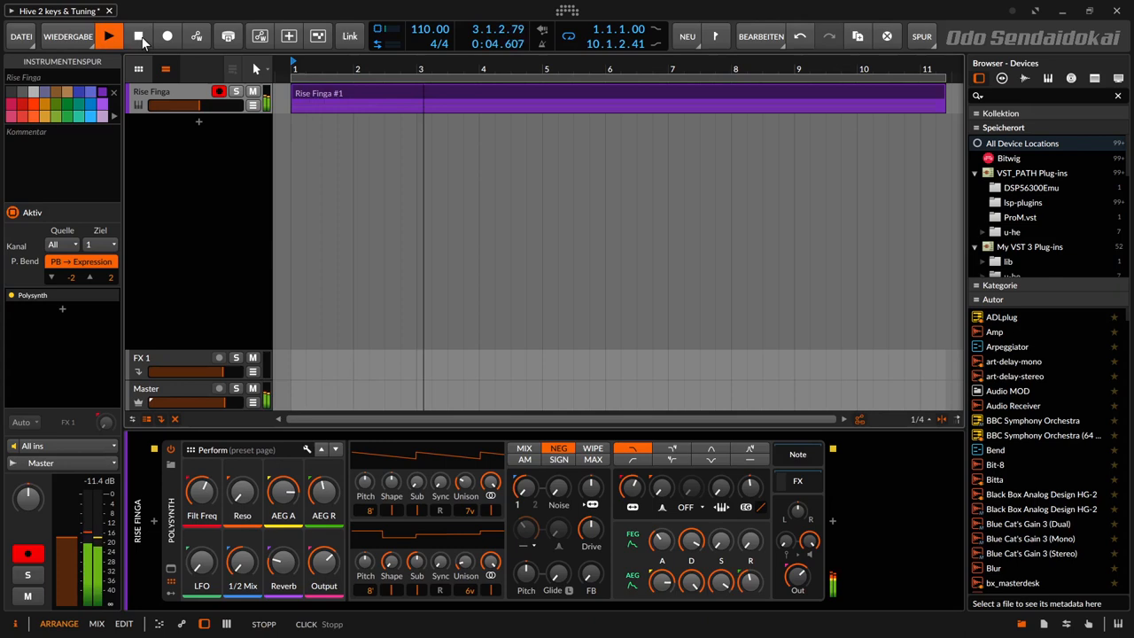
left_click(108, 36)
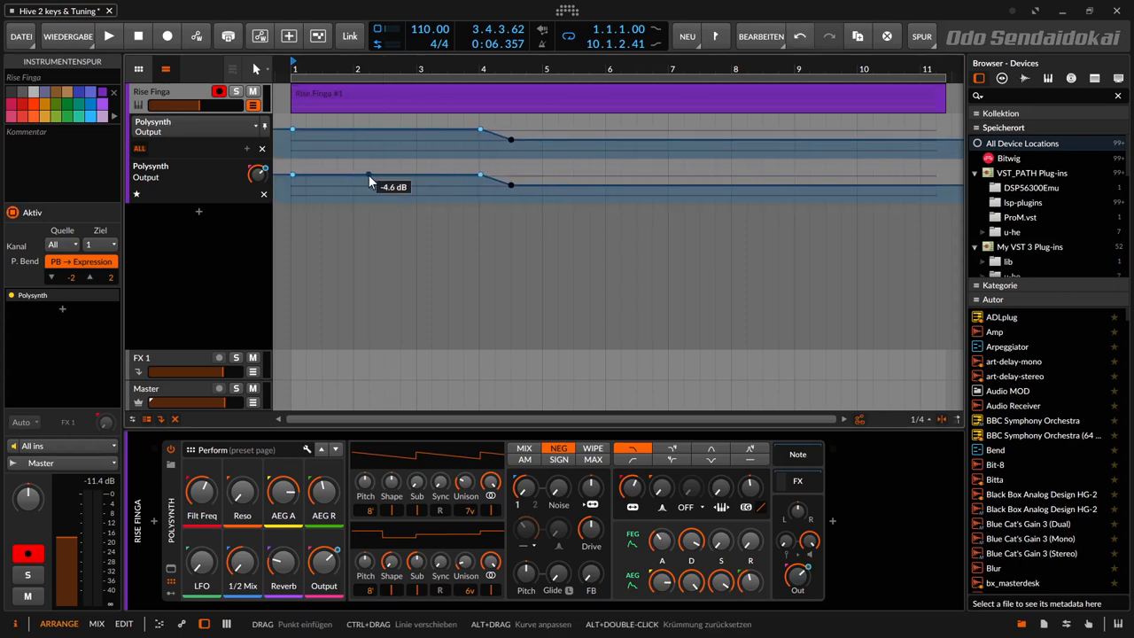
Pull a Polysynth Output automation point down to -4.6 dB and audition the zigzag curve.
left_click_drag(368, 178, 369, 188)
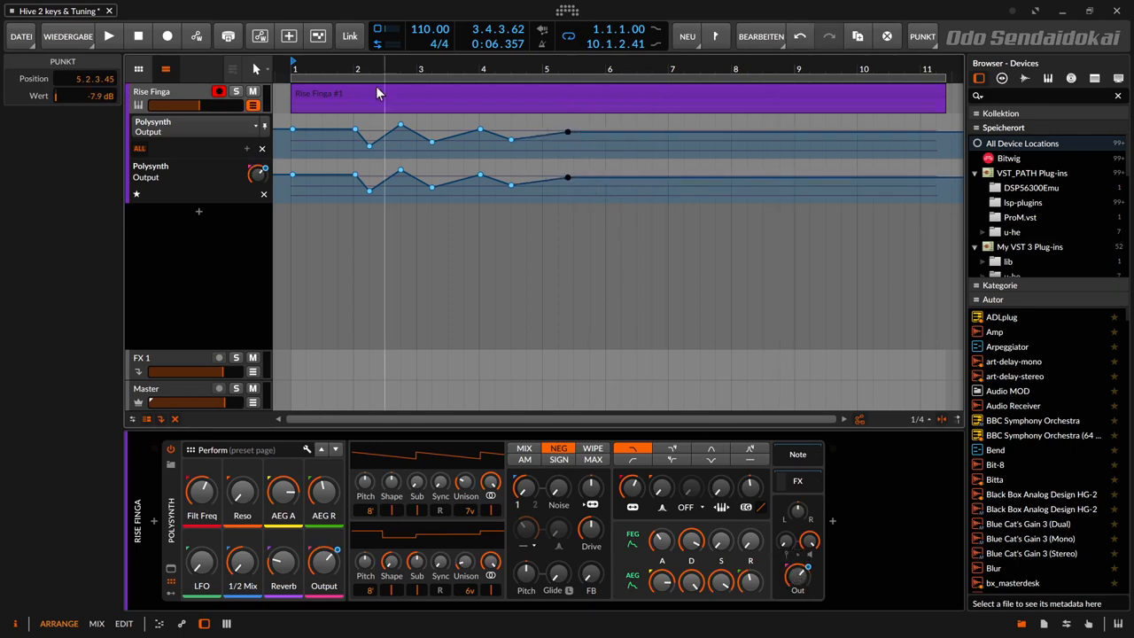
left_click(110, 35)
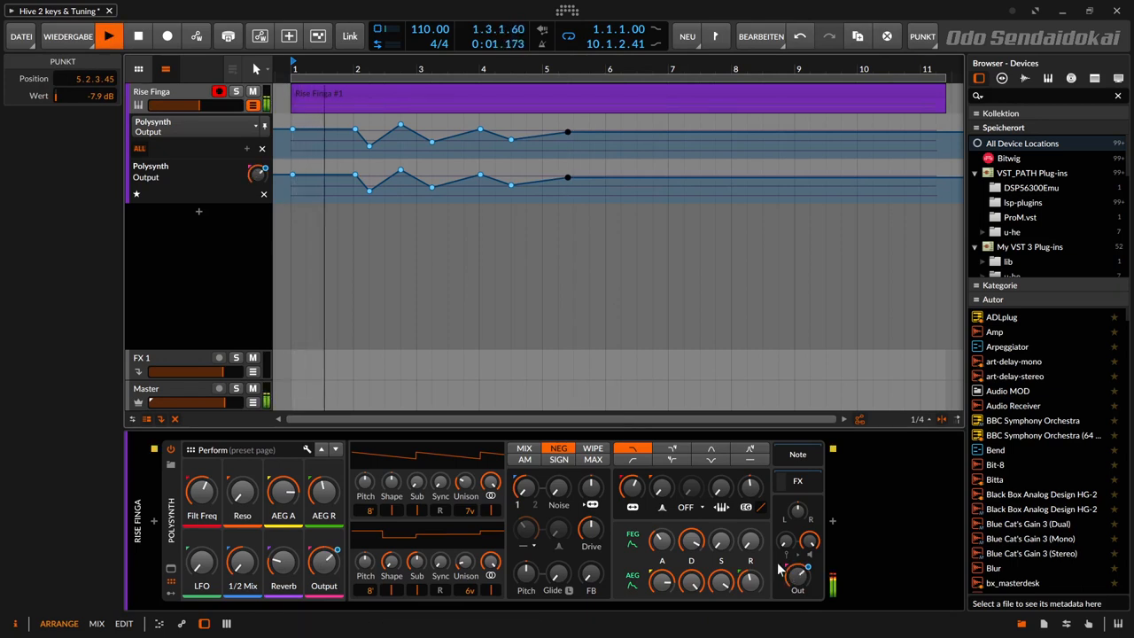
left_click(110, 35)
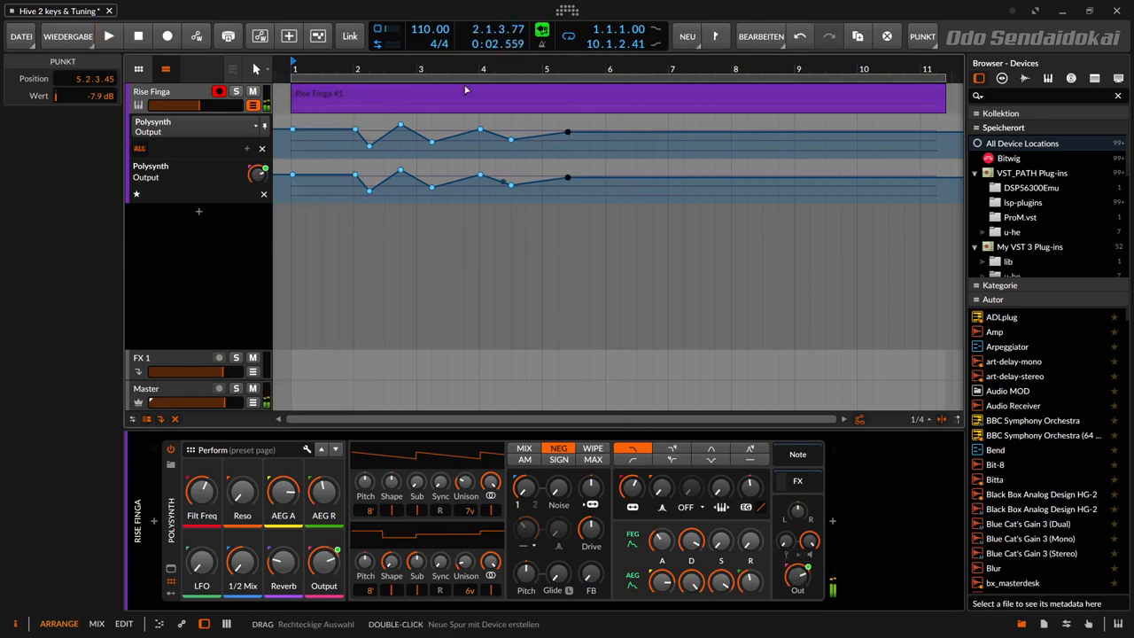
mouse_move(400, 60)
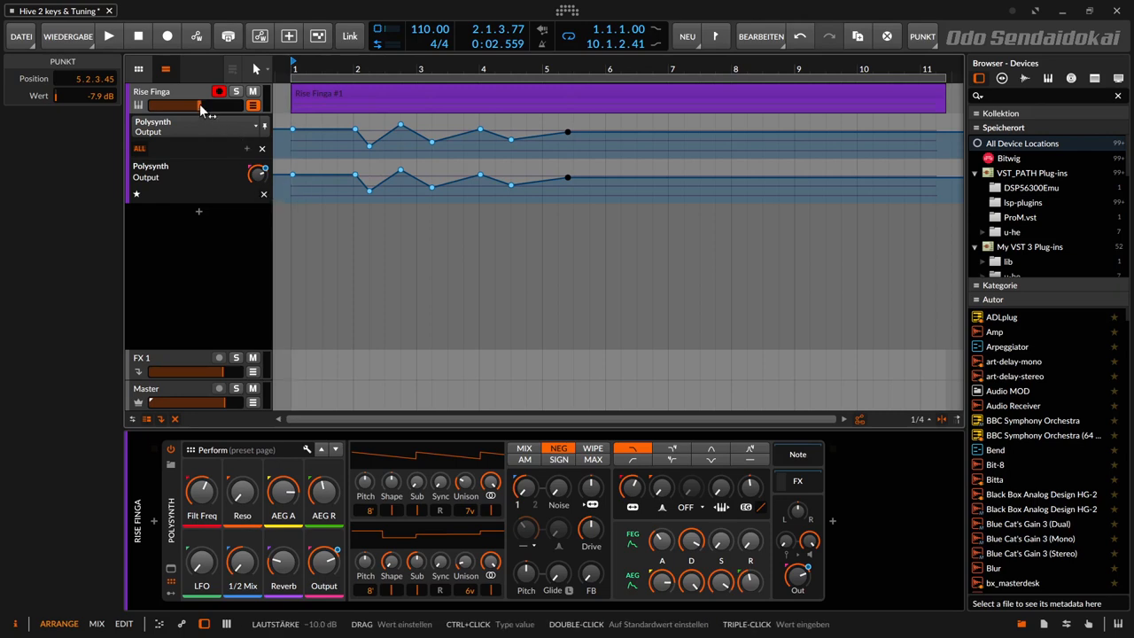
Add an automation lane for the Rise Finga track volume fader and start playback.
right_click(195, 107)
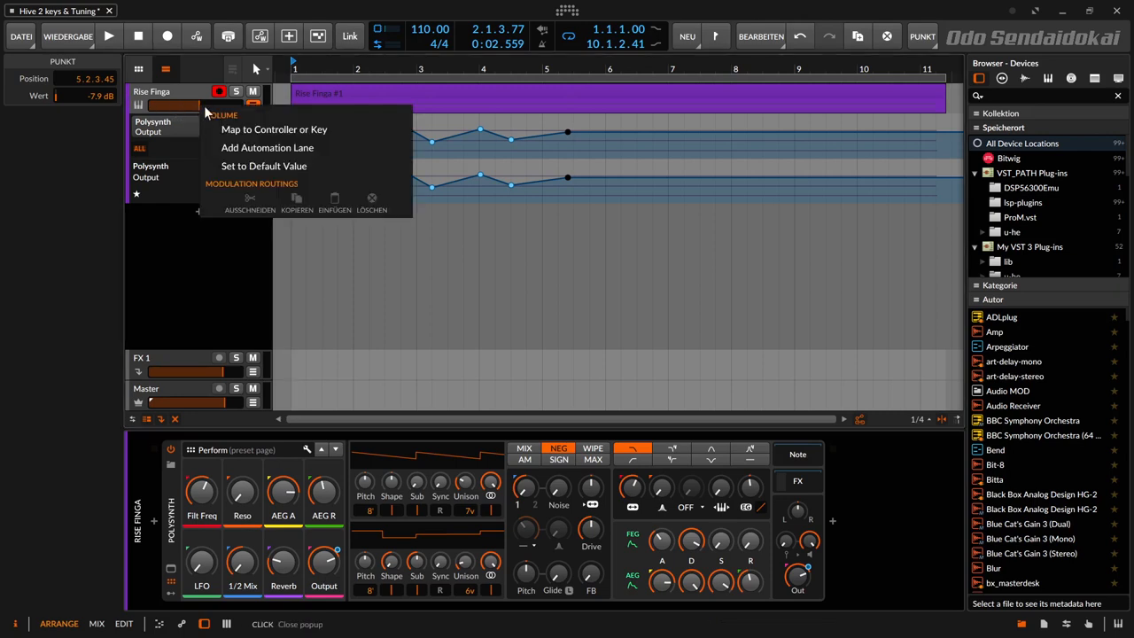
left_click(265, 147)
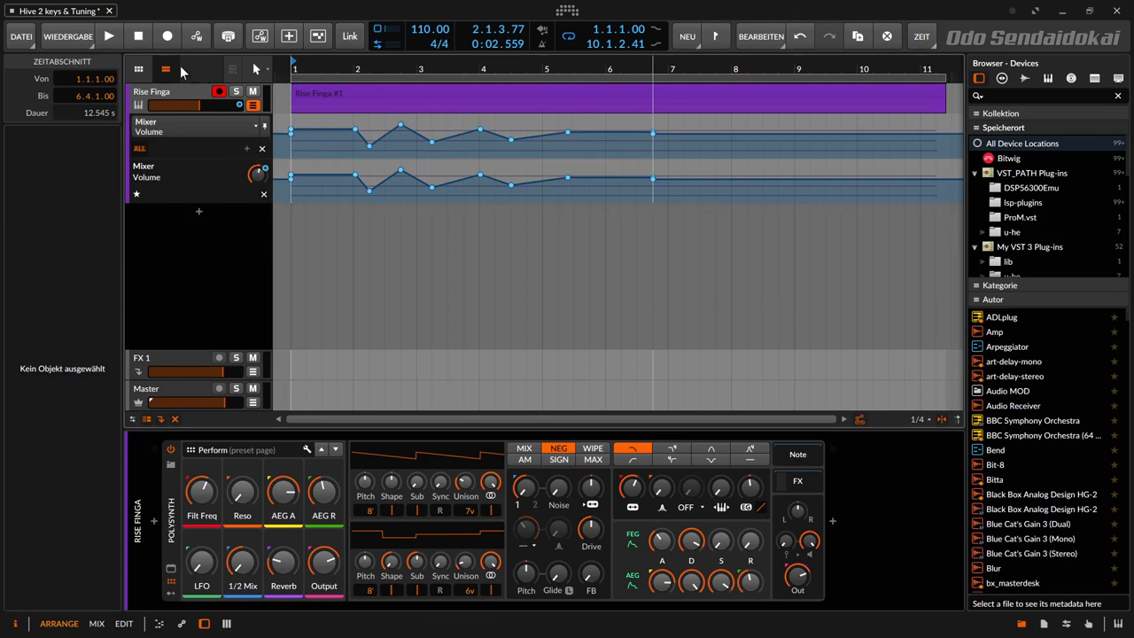
left_click(110, 36)
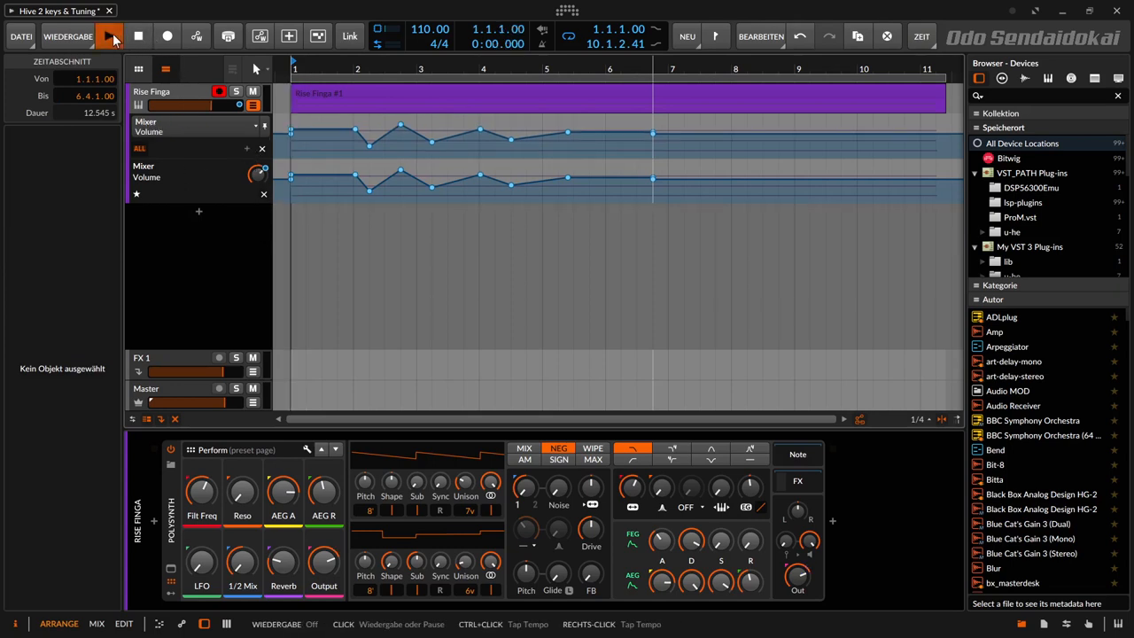
left_click(110, 36)
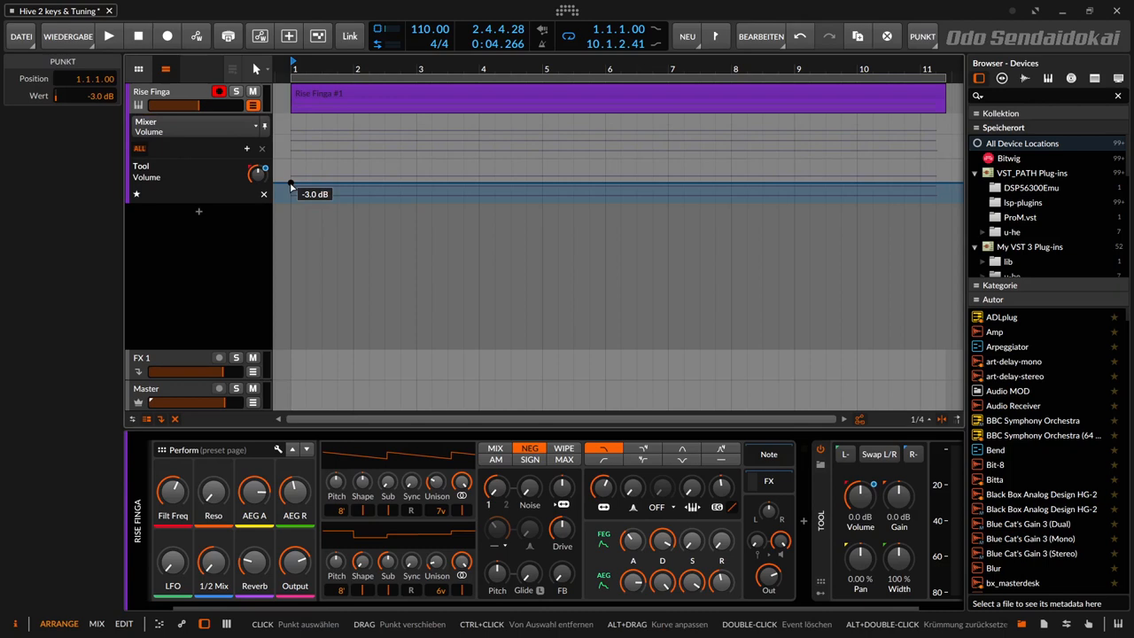
Drag Tool Volume breakpoints into a two-peak envelope reaching about +7.8 dB, then play it.
left_click_drag(291, 186, 358, 167)
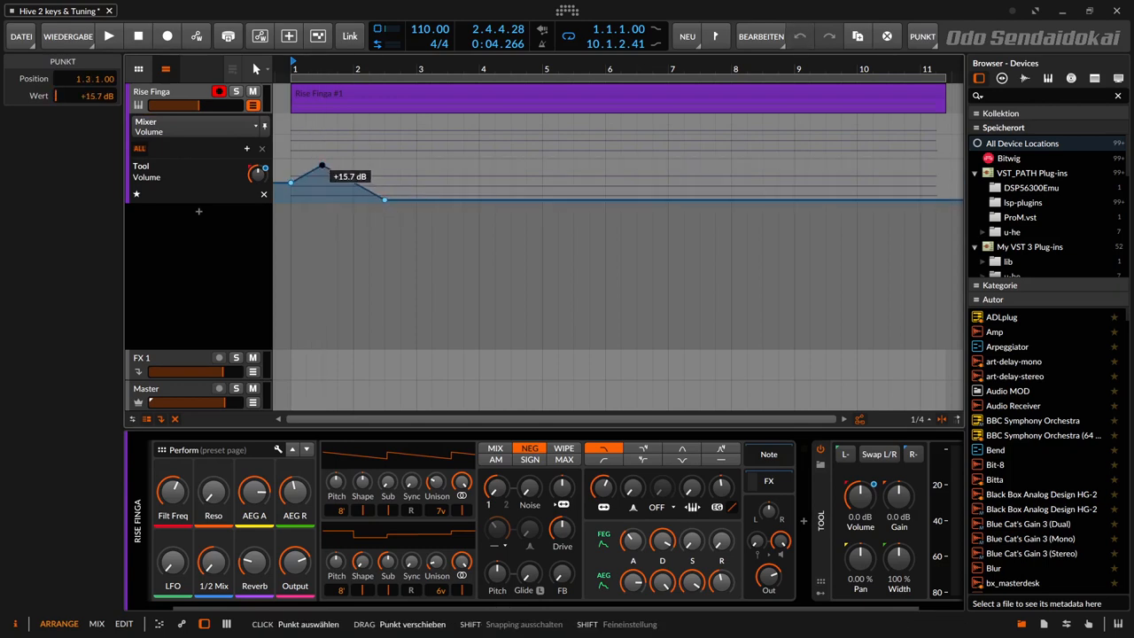
left_click_drag(385, 199, 434, 175)
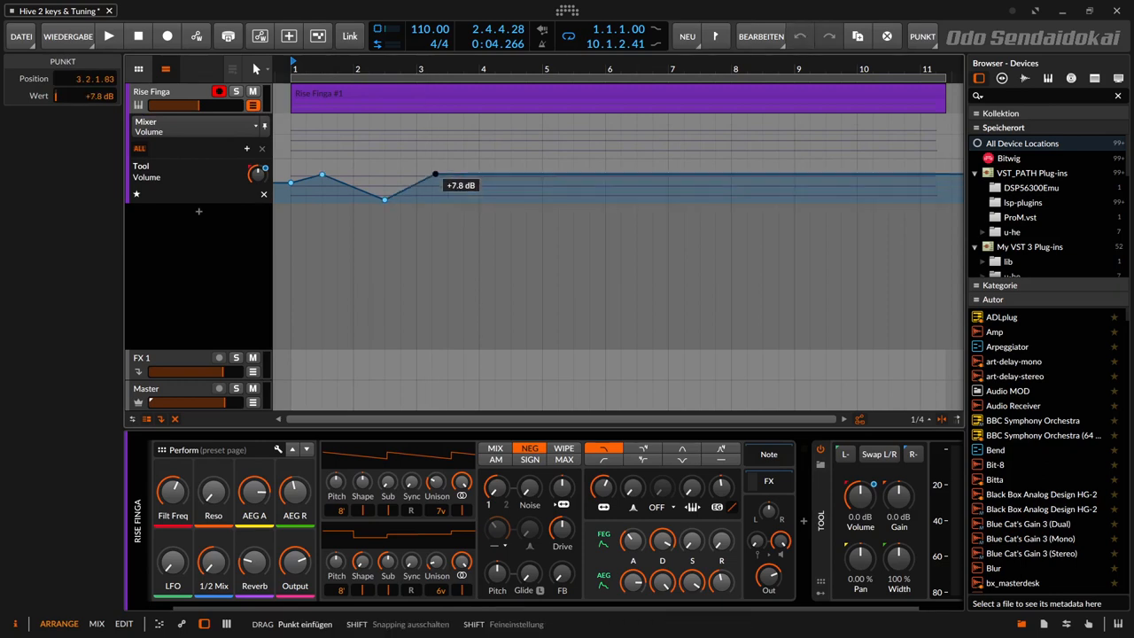
left_click_drag(435, 174, 460, 191)
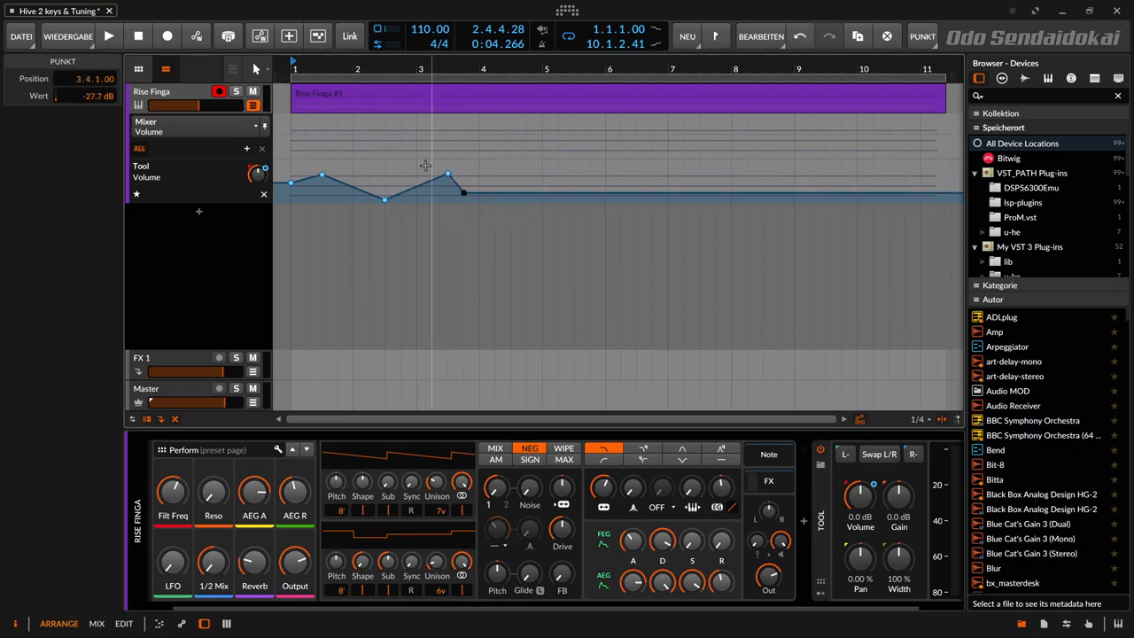
left_click_drag(447, 176, 433, 177)
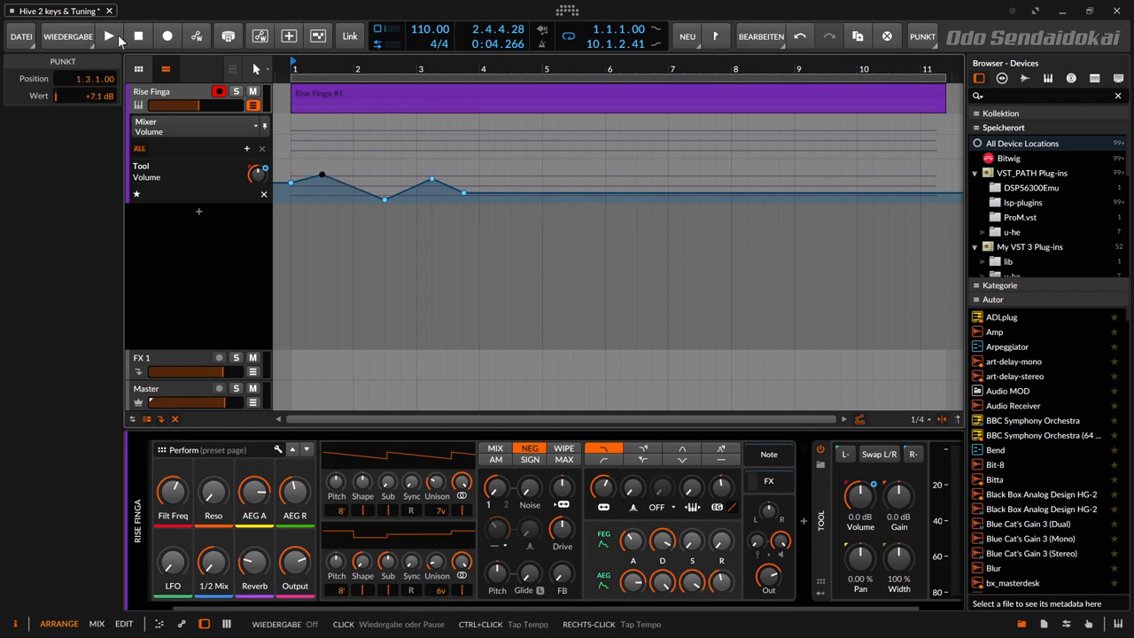
left_click(110, 35)
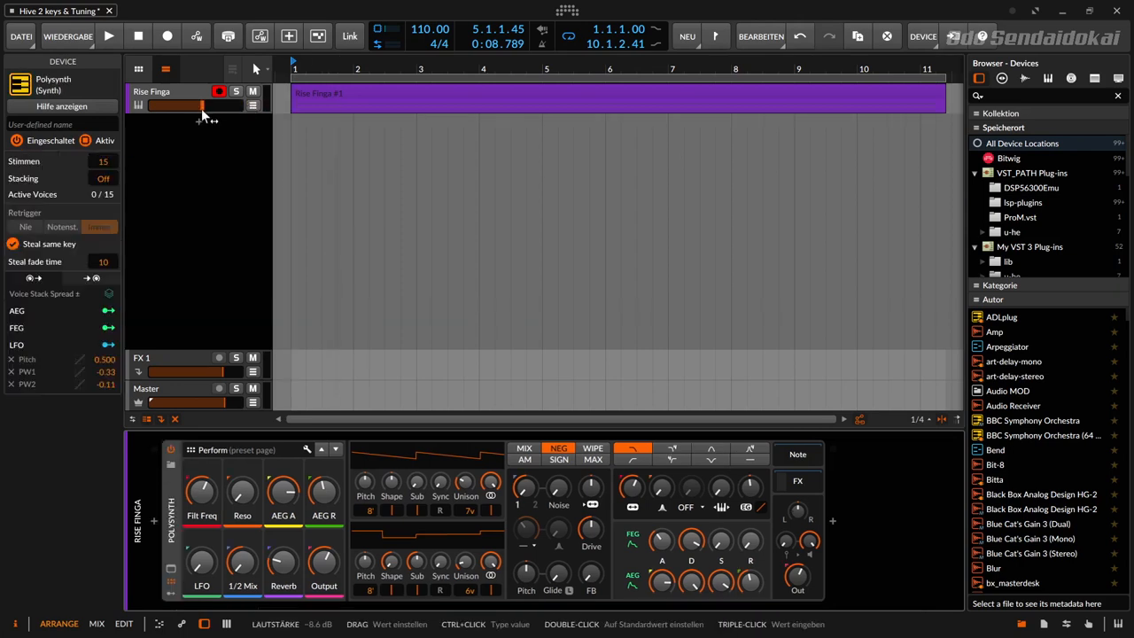
Bring up the Rise Finga track header options to re-show its automation lanes.
right_click(186, 107)
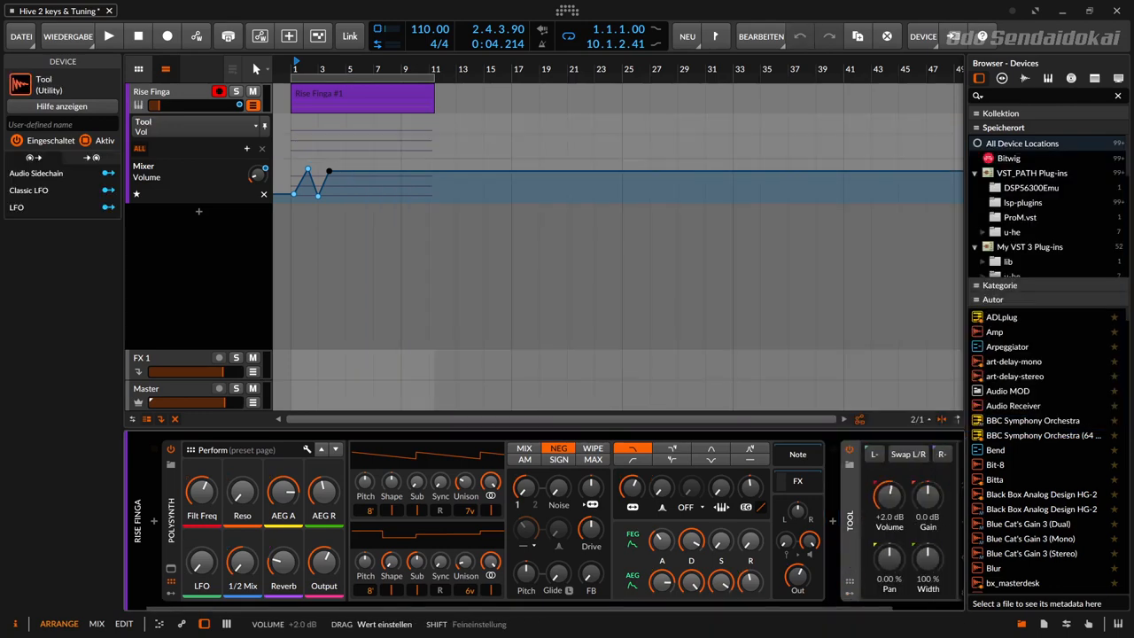
Sweep the Tool device Volume knob up to about +6 dB then well below zero during playback.
left_click_drag(890, 497, 890, 487)
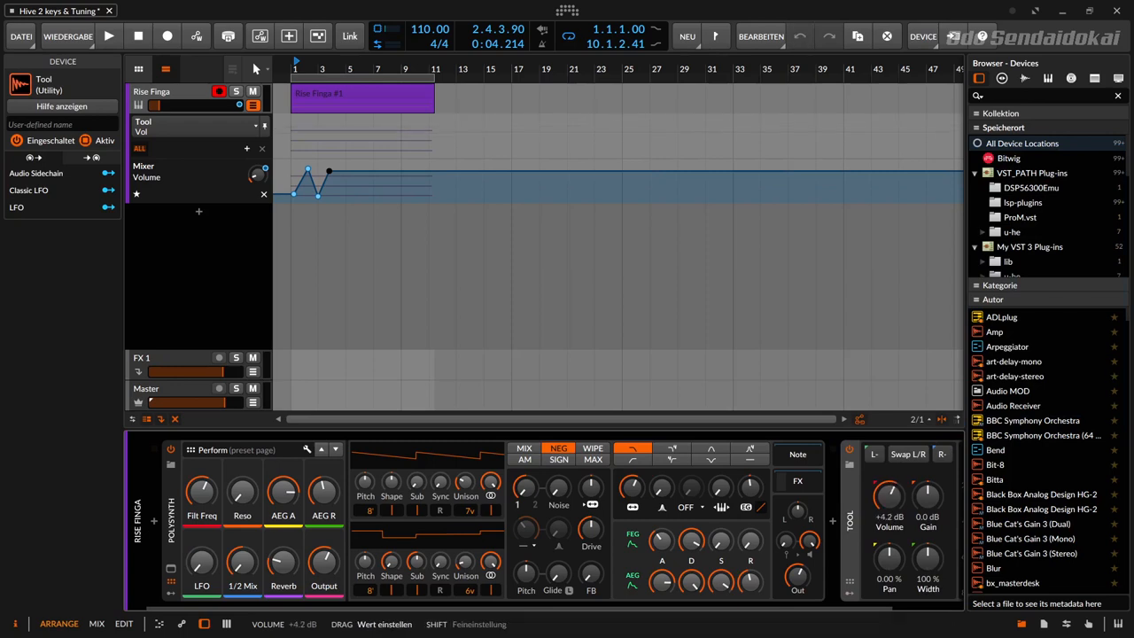
left_click_drag(889, 496, 889, 487)
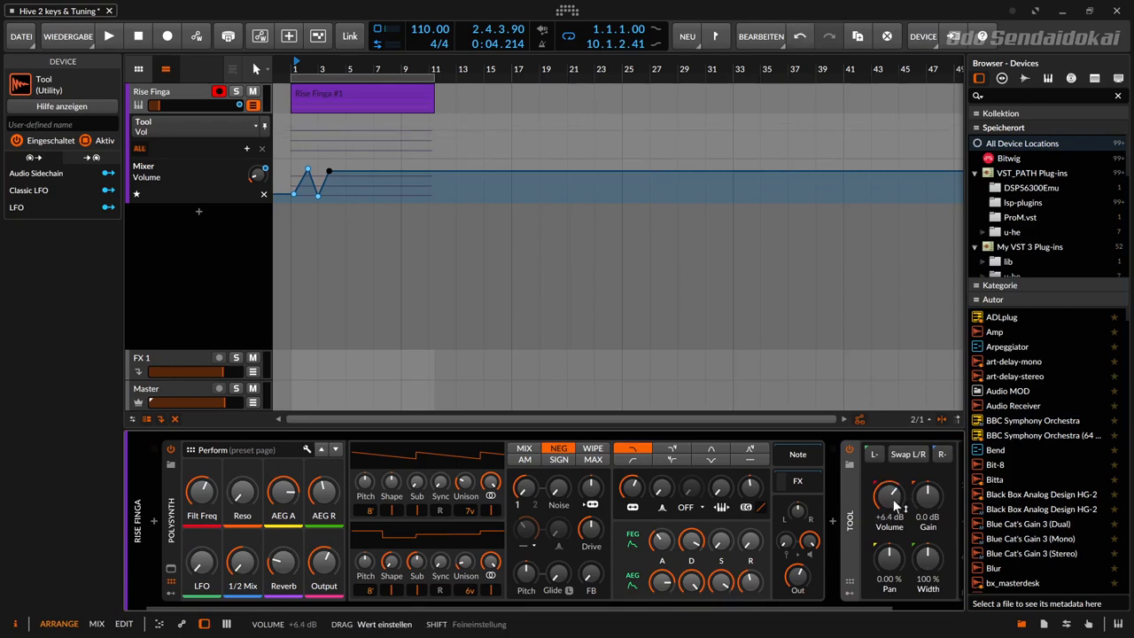
left_click_drag(890, 495, 895, 510)
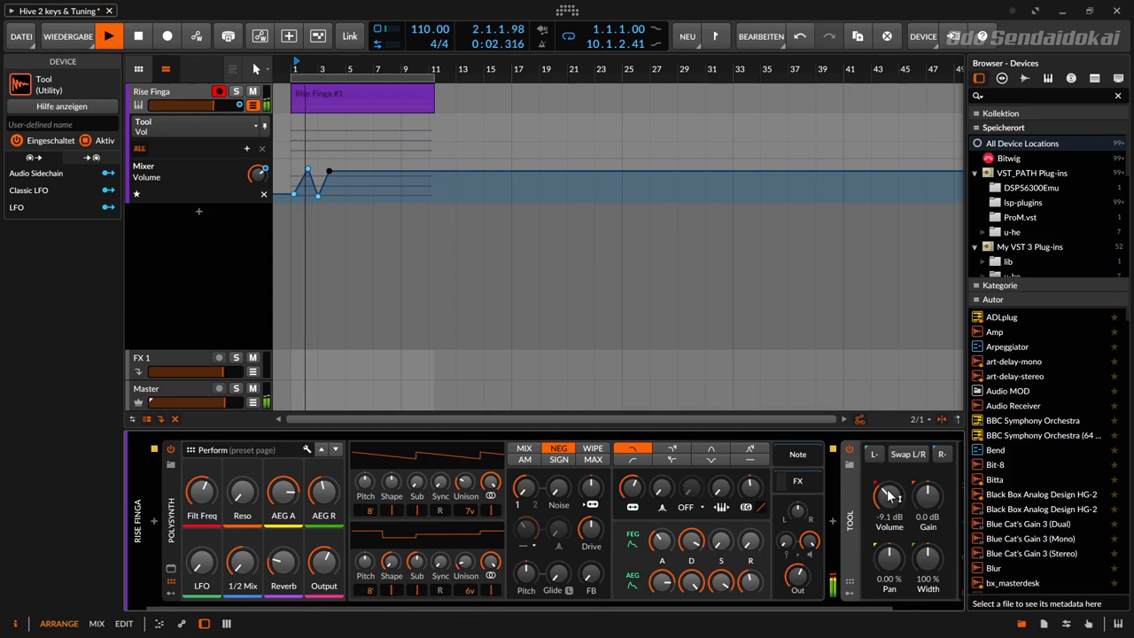
left_click_drag(890, 494, 890, 511)
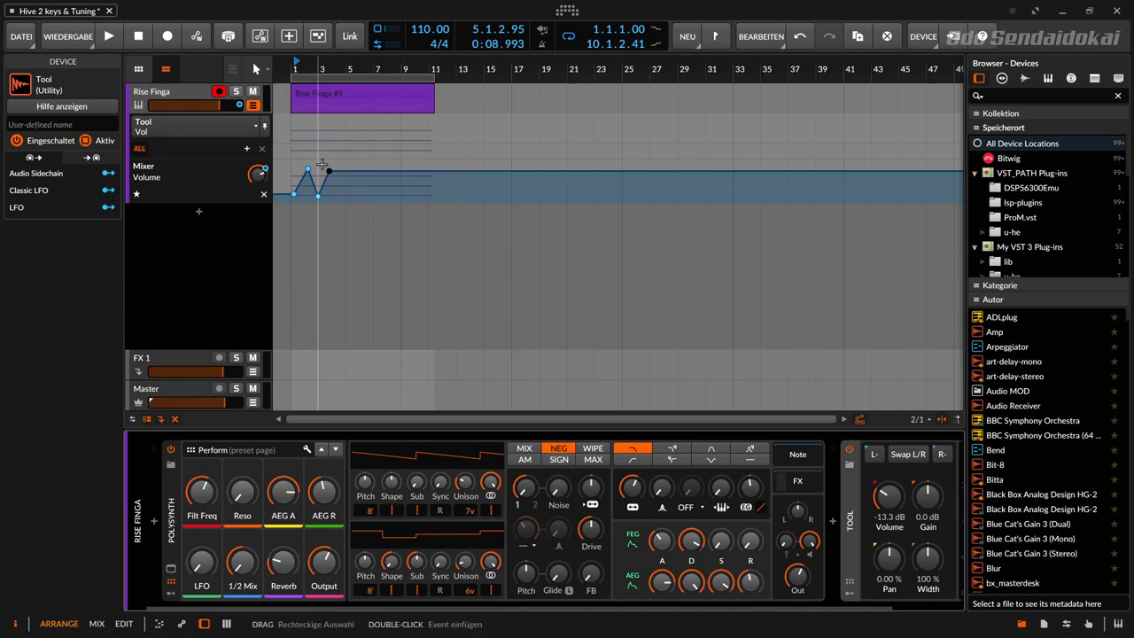
mouse_move(895, 500)
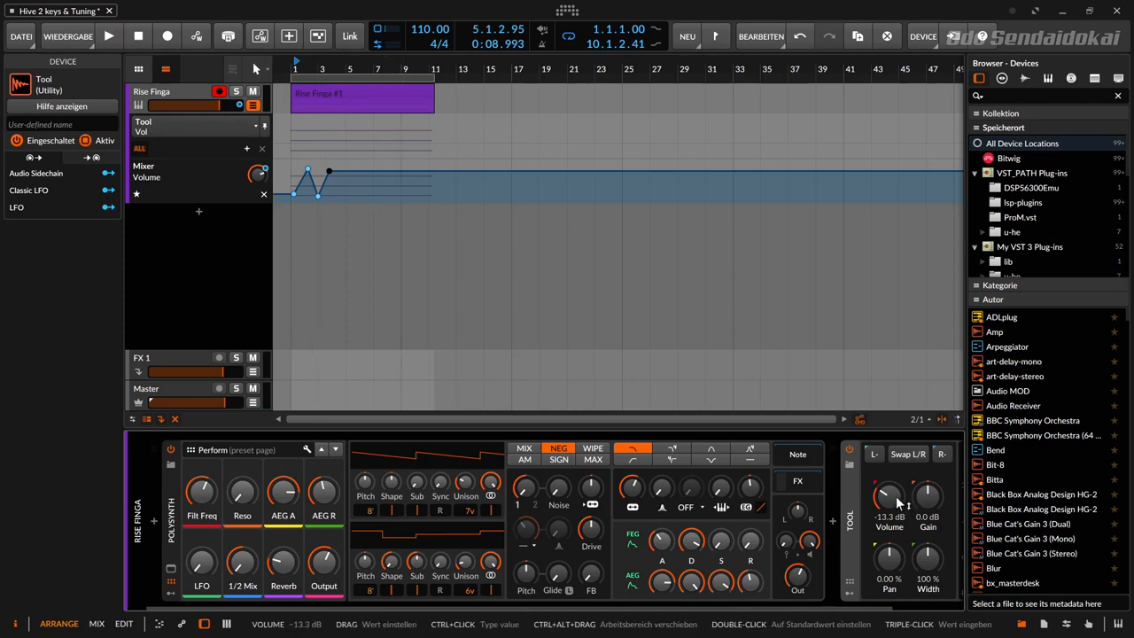
Ride the Tool Volume knob between about -9 and -6 dB, settling near -3.1 dB.
left_click_drag(889, 496, 890, 479)
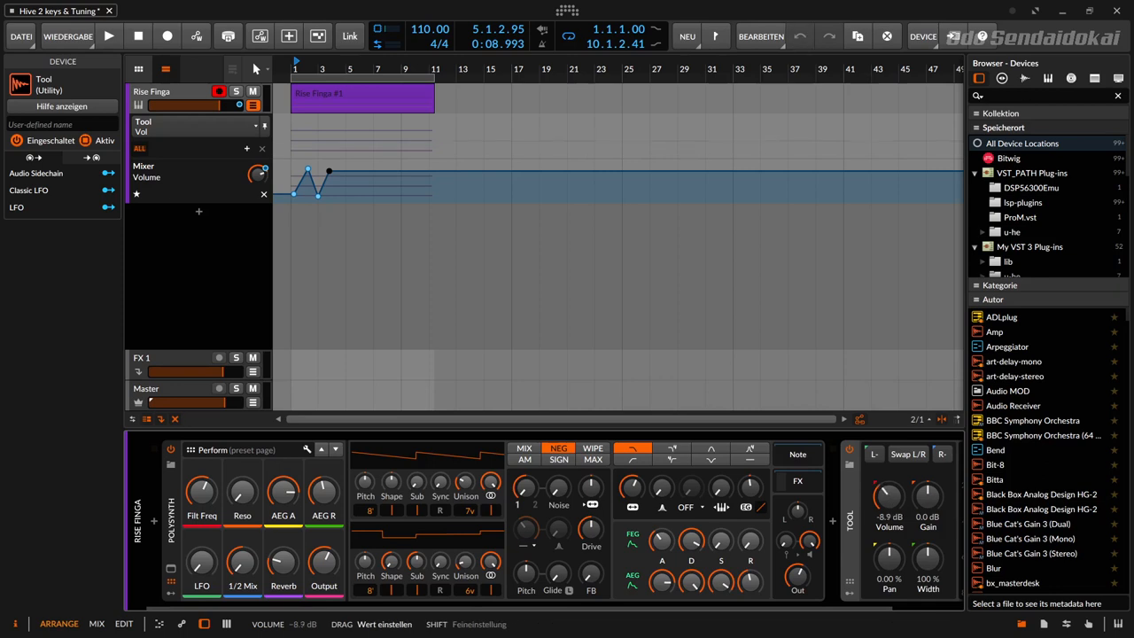
left_click_drag(889, 493, 890, 482)
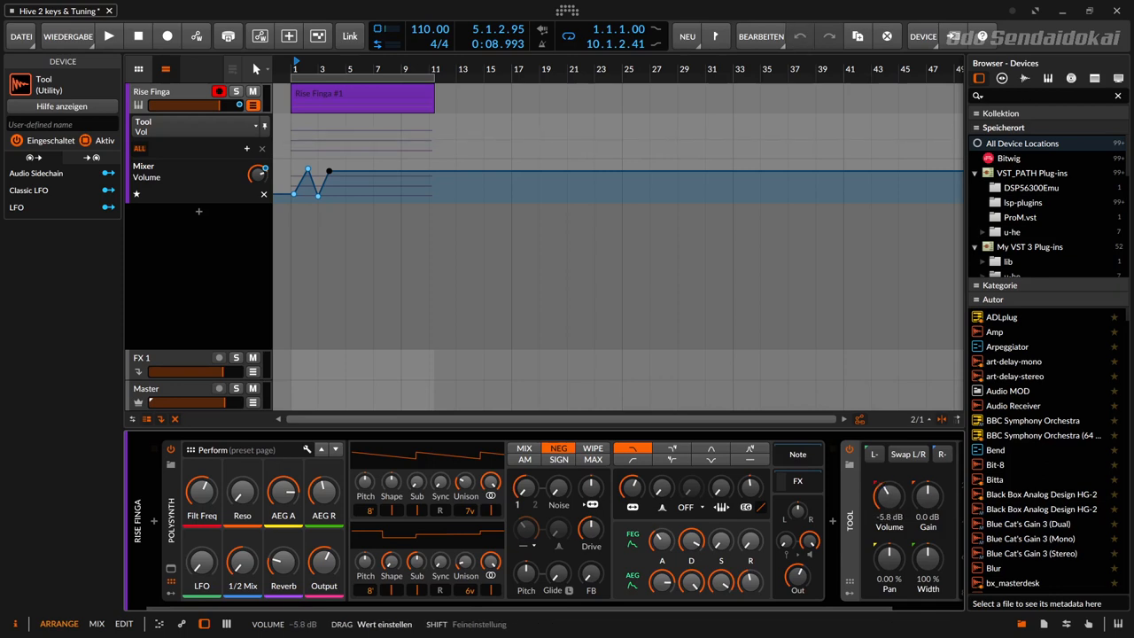
left_click_drag(889, 495, 889, 499)
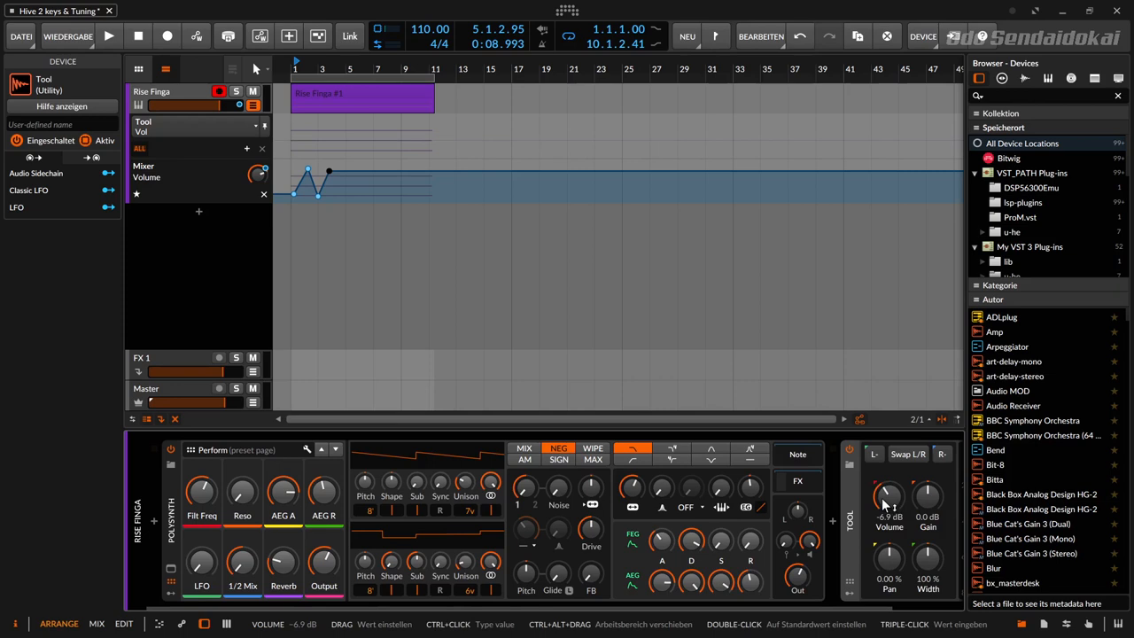
mouse_move(222, 120)
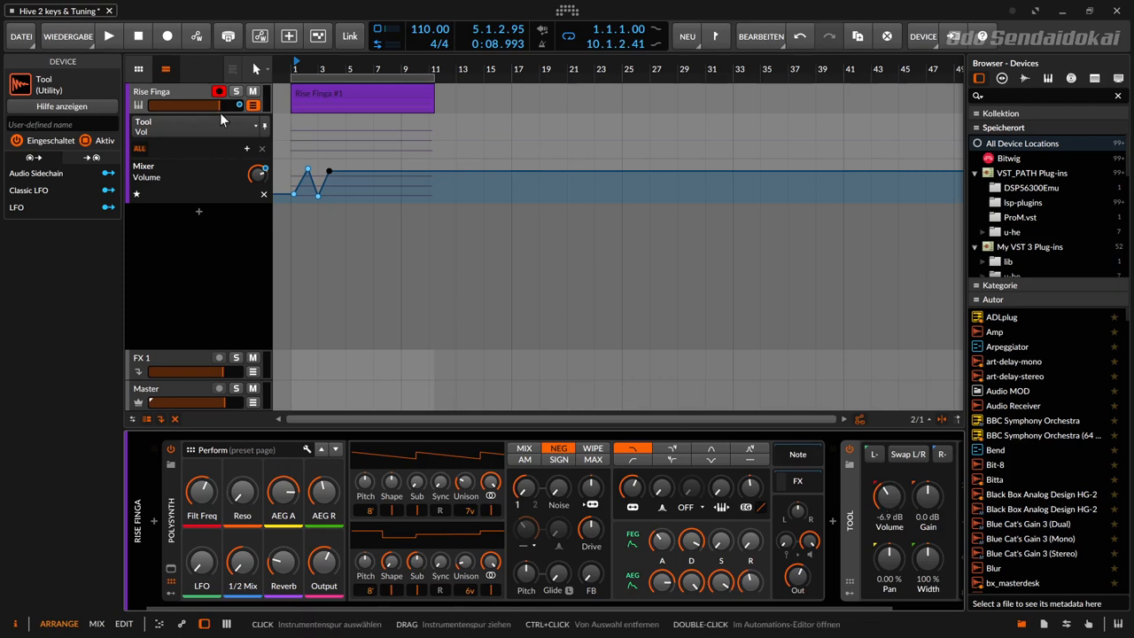
mouse_move(289, 36)
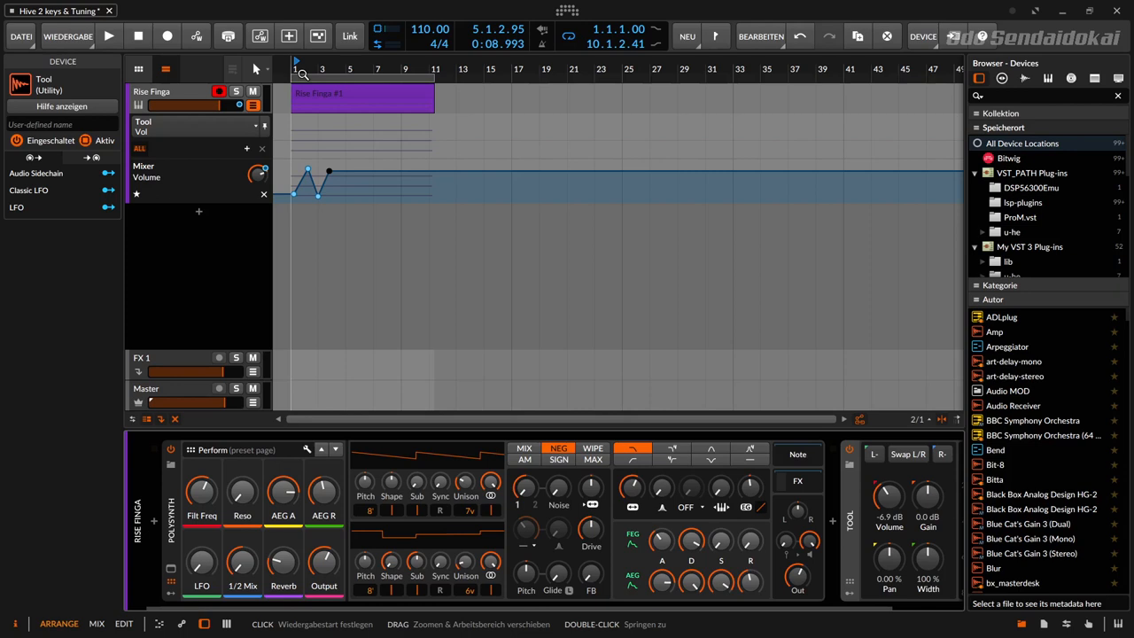
mouse_move(581, 71)
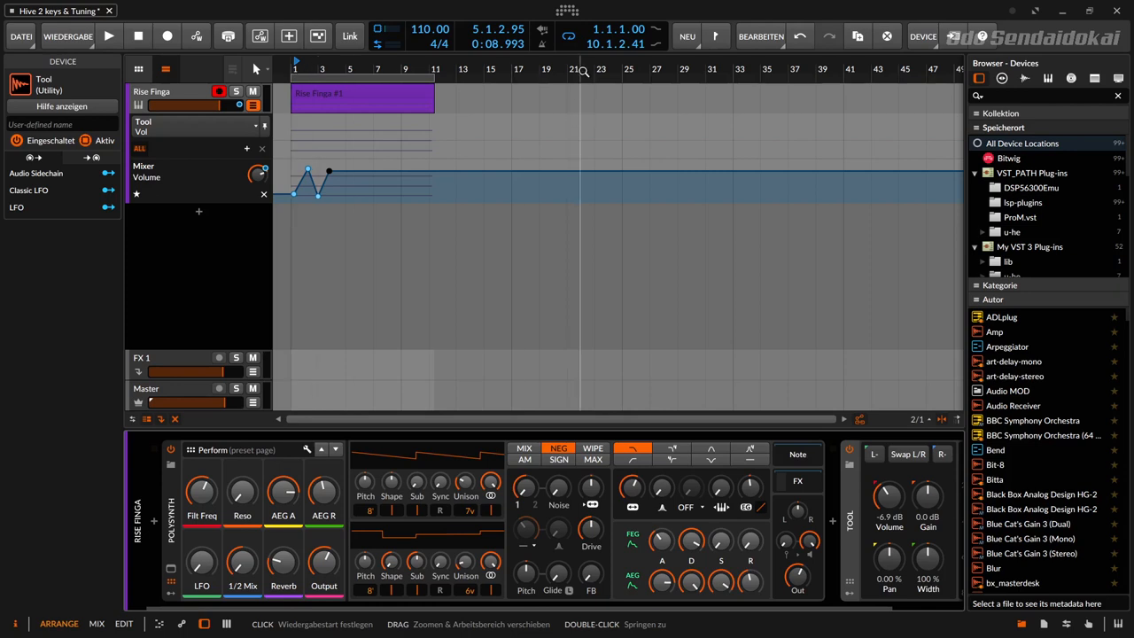
left_click_drag(890, 495, 890, 470)
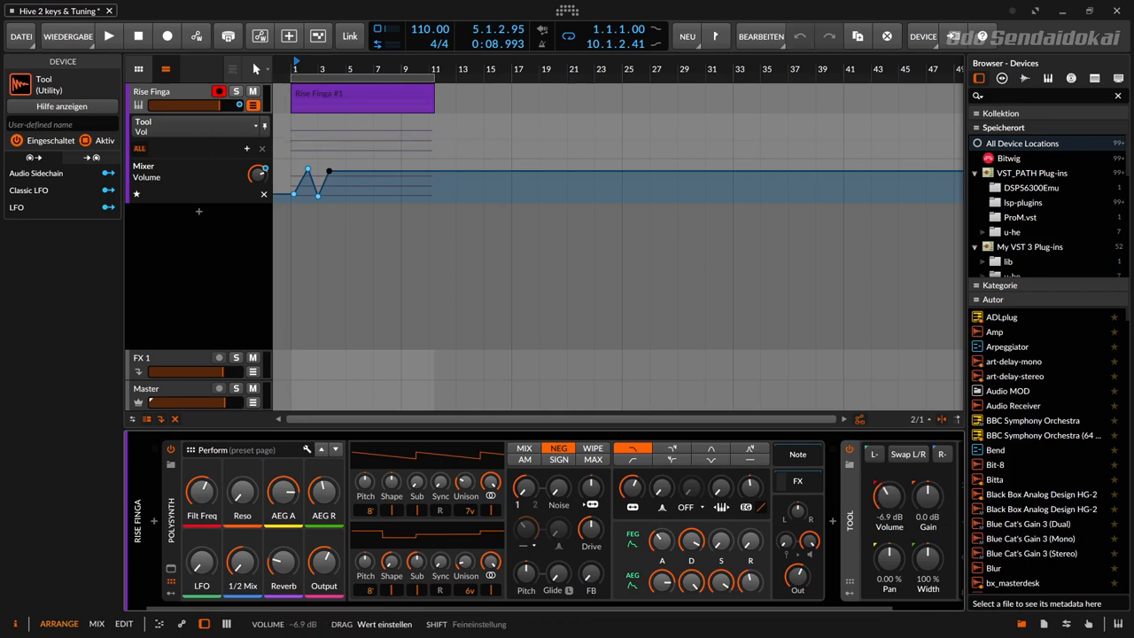
left_click_drag(890, 495, 889, 482)
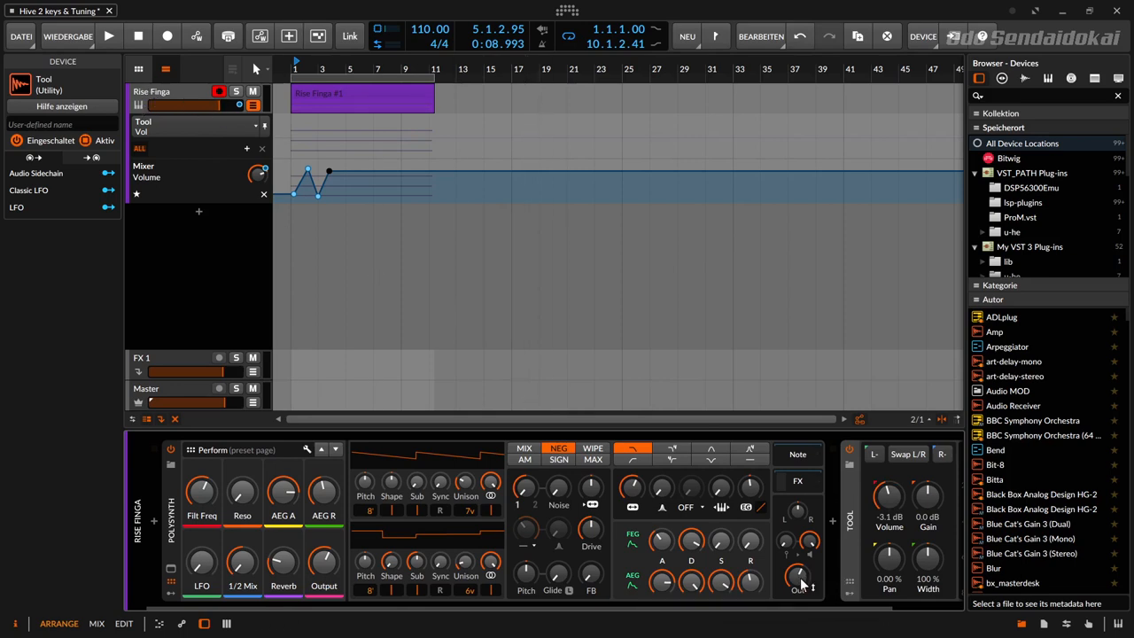
mouse_move(833, 496)
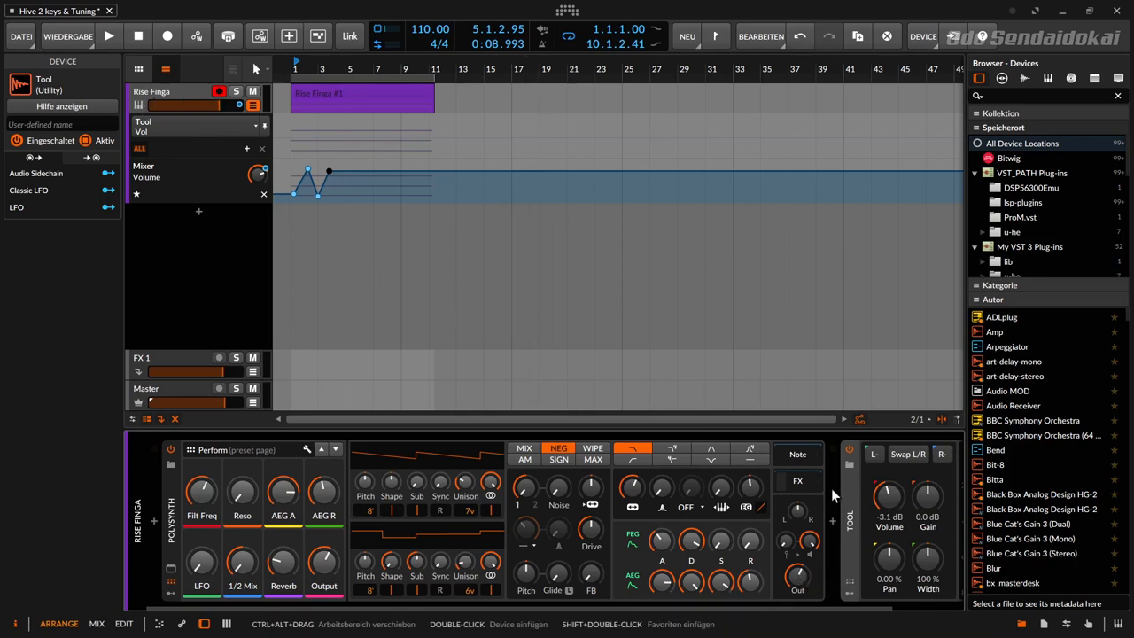